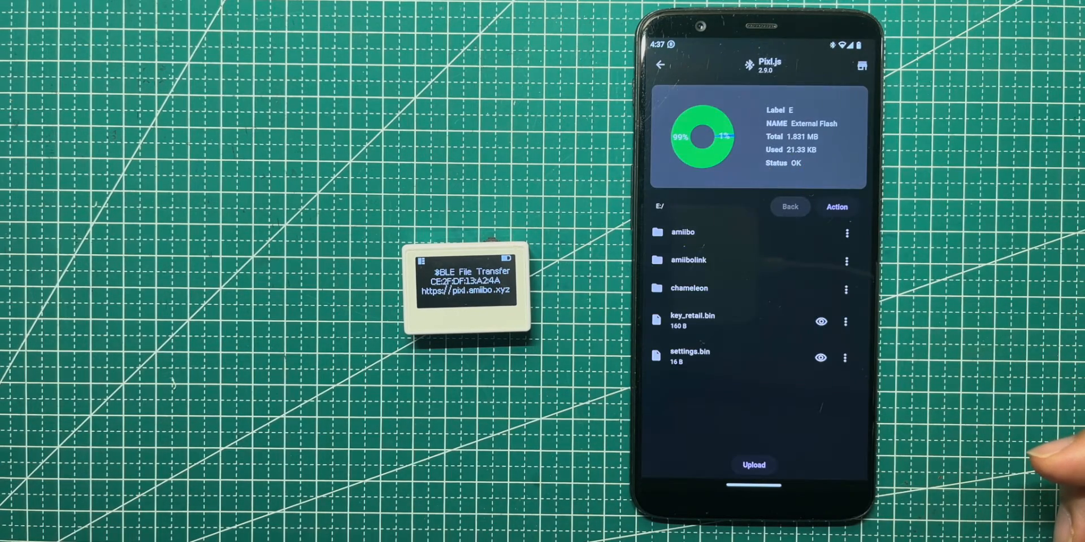
Step: Enter 'My Home' as the file's meta label with Hidden off and confirm
{"action": "left_click", "coordinate": [689, 289]}
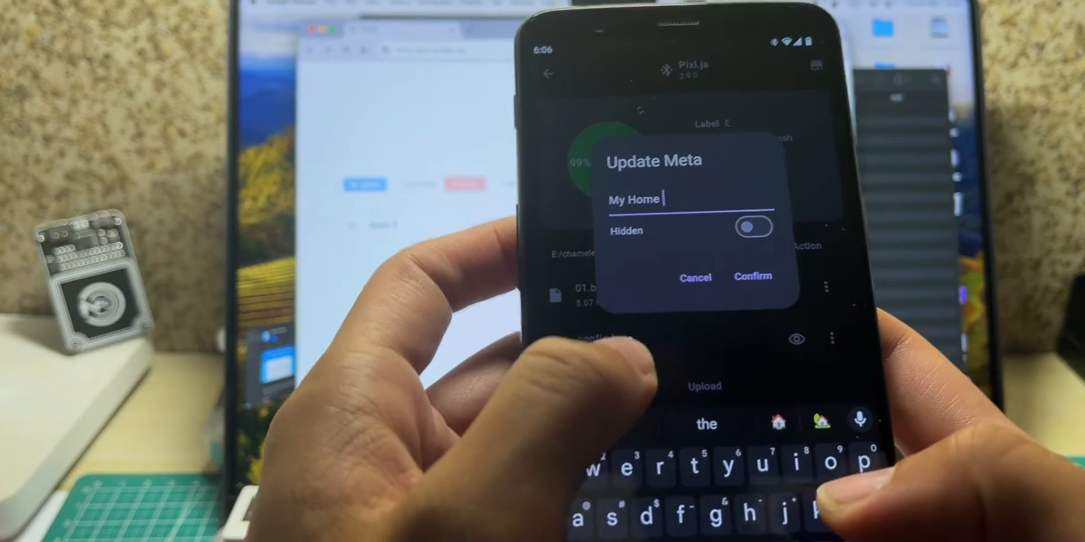
{"action": "left_click", "coordinate": [752, 277]}
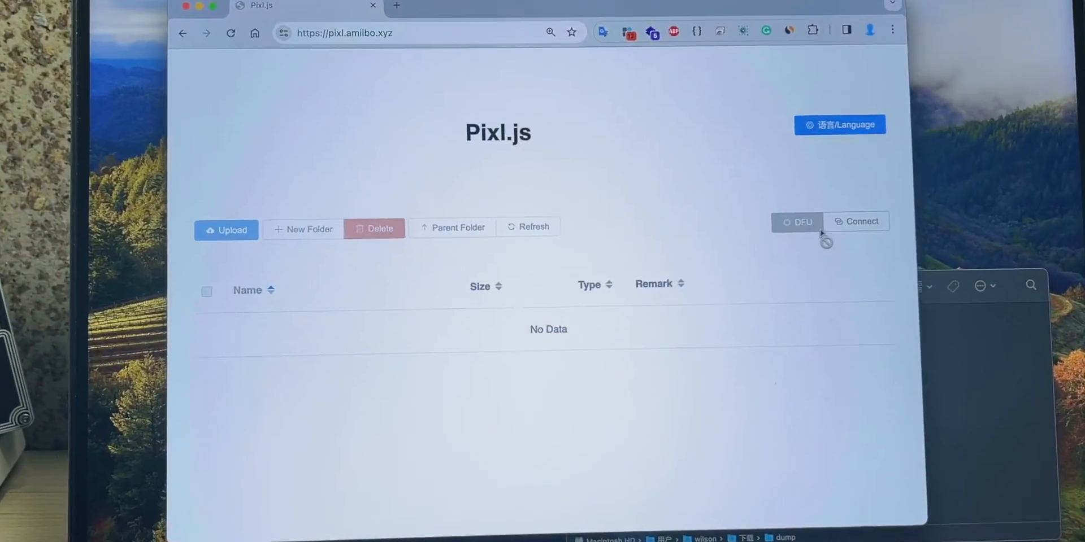
Step: Connect the Pixl.js (version 2.9.0) and open the external flash drive E:/
{"action": "left_click", "coordinate": [856, 221]}
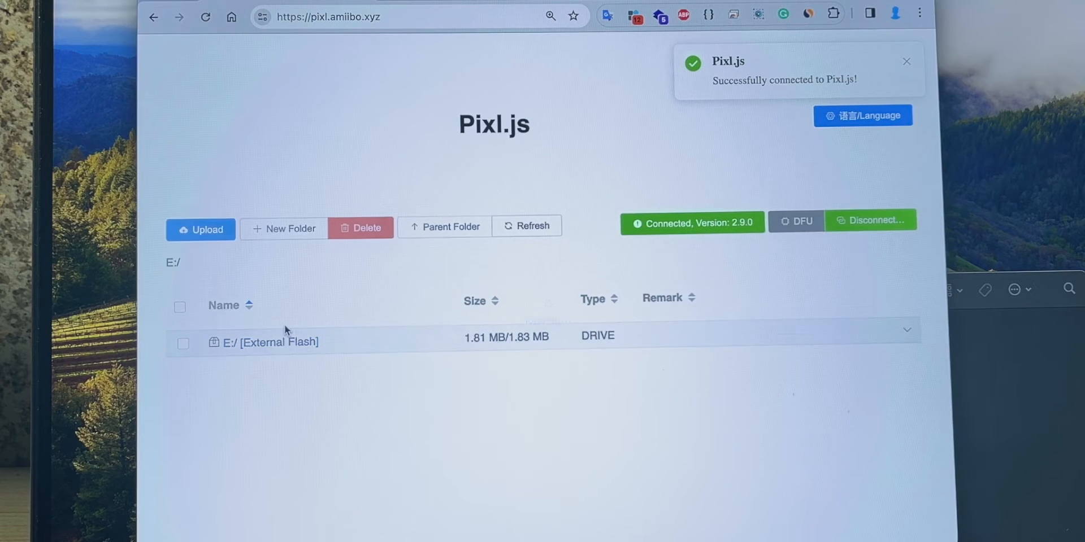
{"action": "double_click", "coordinate": [277, 342]}
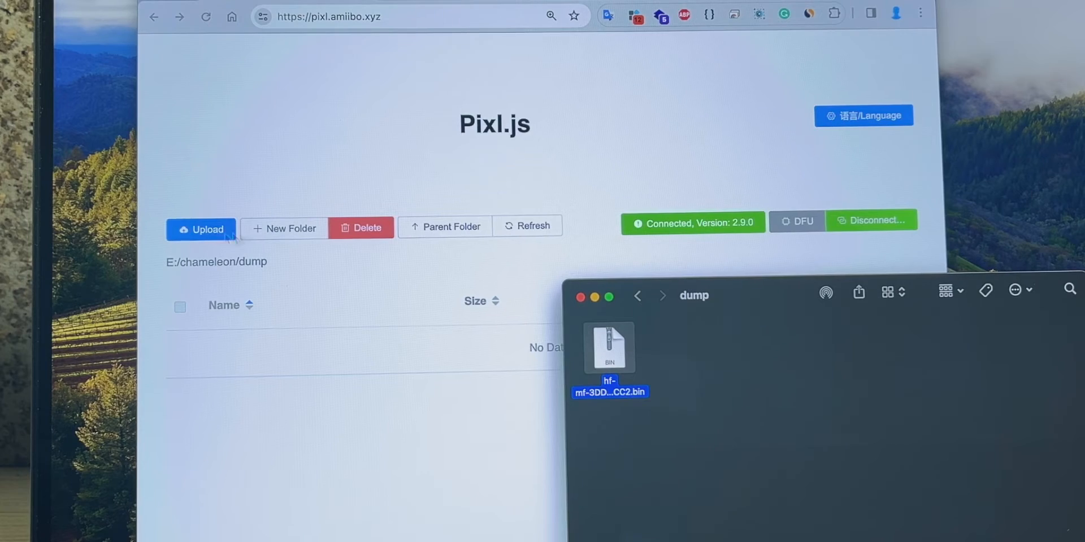
Step: Upload hf-mf-3DD6CCC2.bin into E:/chameleon/dump, then close the upload window
{"action": "left_click", "coordinate": [200, 229]}
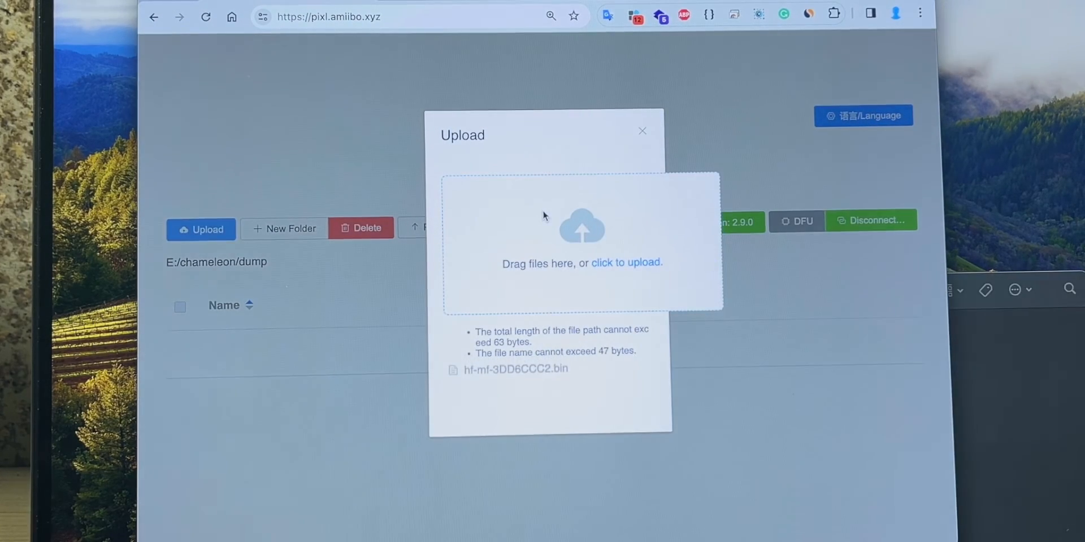
{"action": "left_click", "coordinate": [641, 130]}
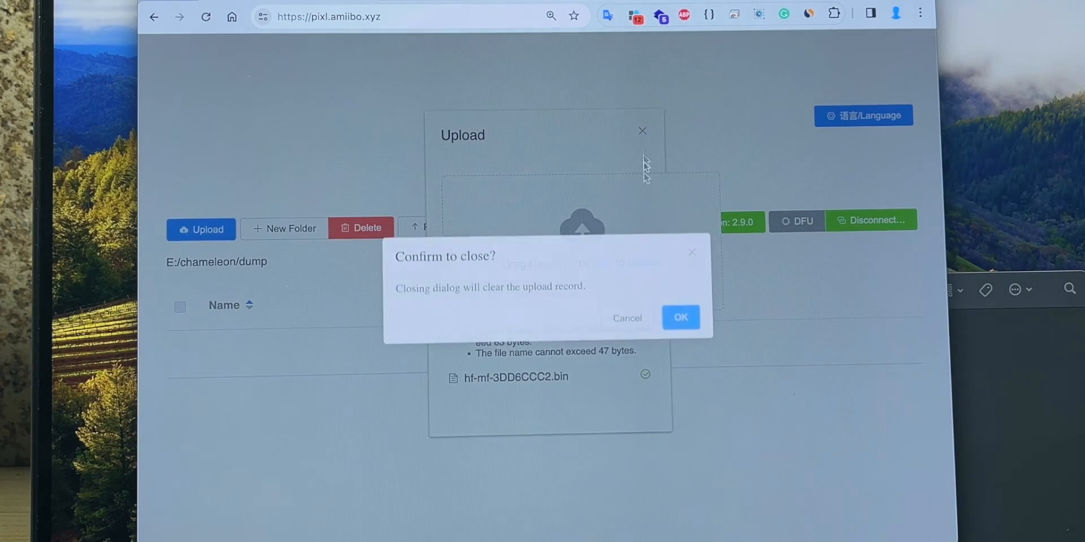
{"action": "left_click", "coordinate": [681, 317]}
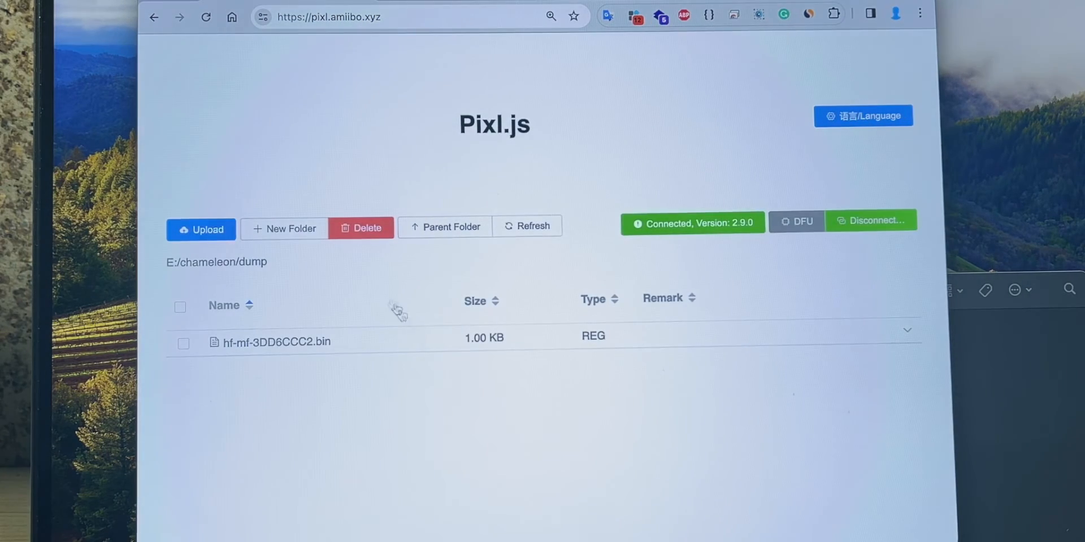